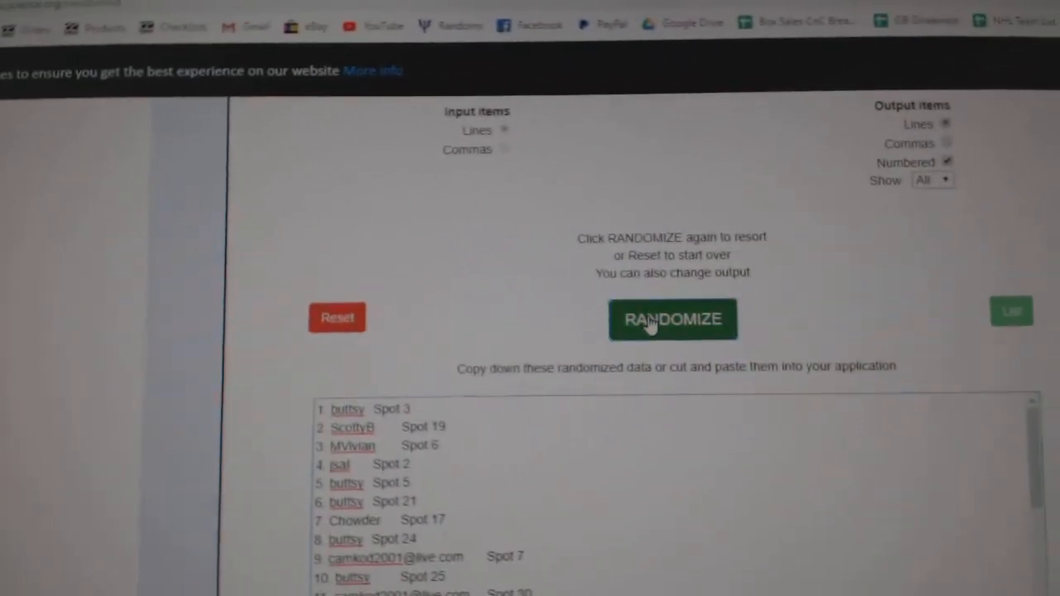
# Reshuffle the 31 NHL teams into a new random order ending with 31. Detroit.
pyautogui.click(672, 320)
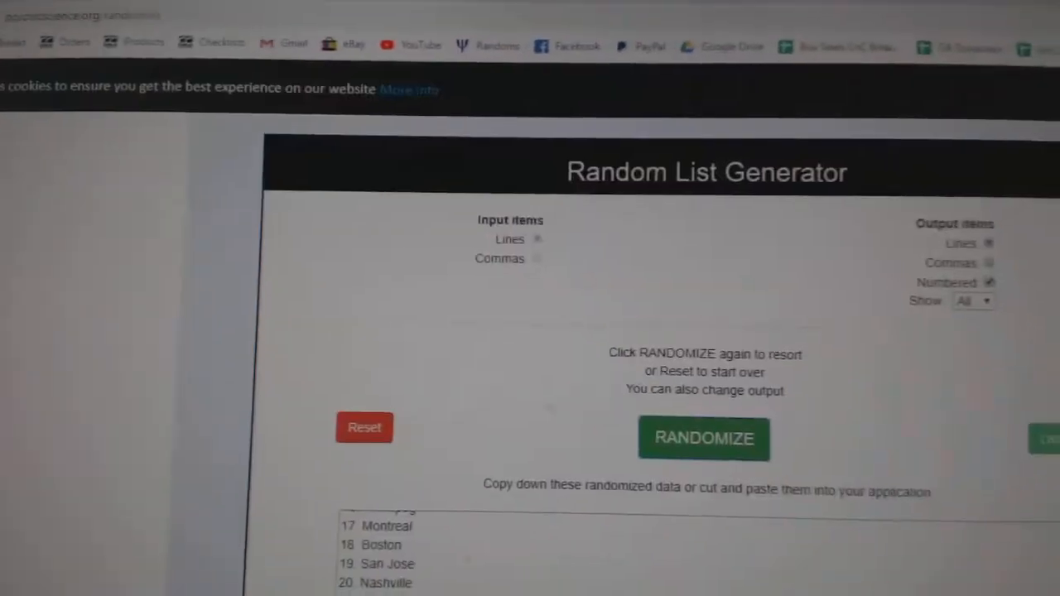
pyautogui.click(703, 438)
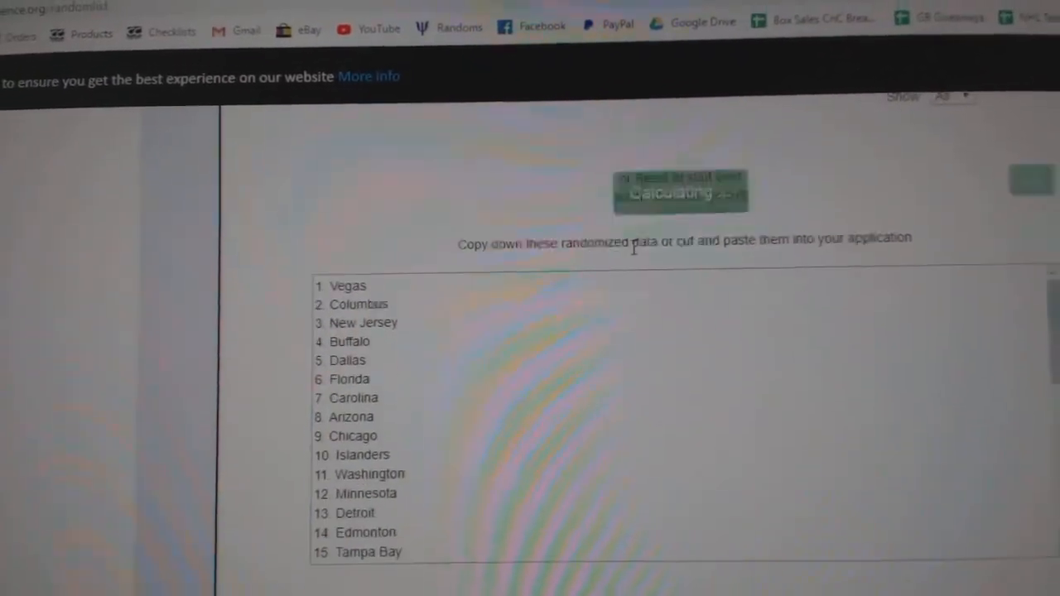
pyautogui.click(681, 190)
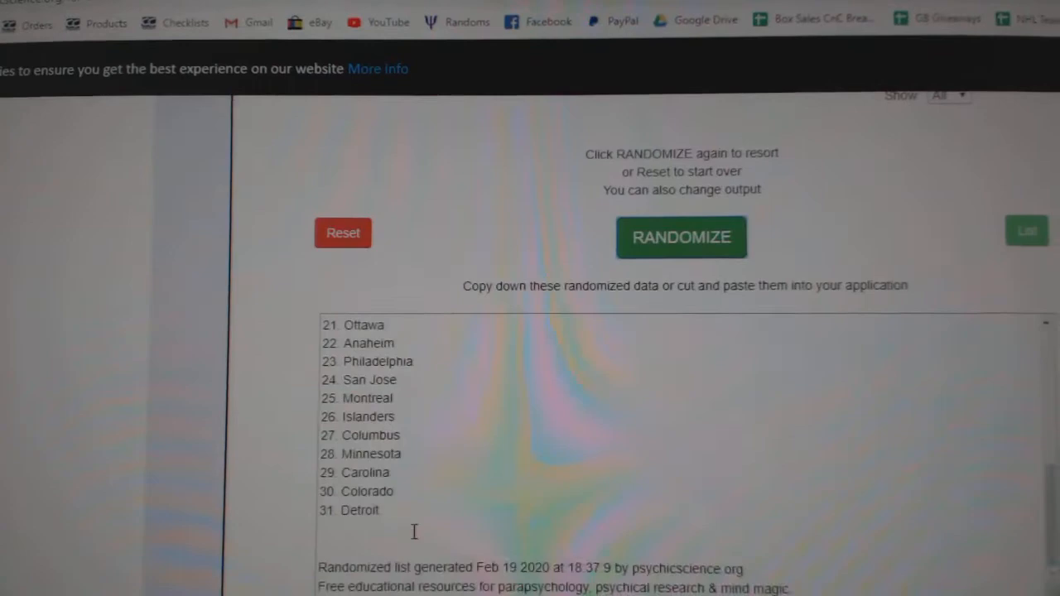
pyautogui.click(680, 237)
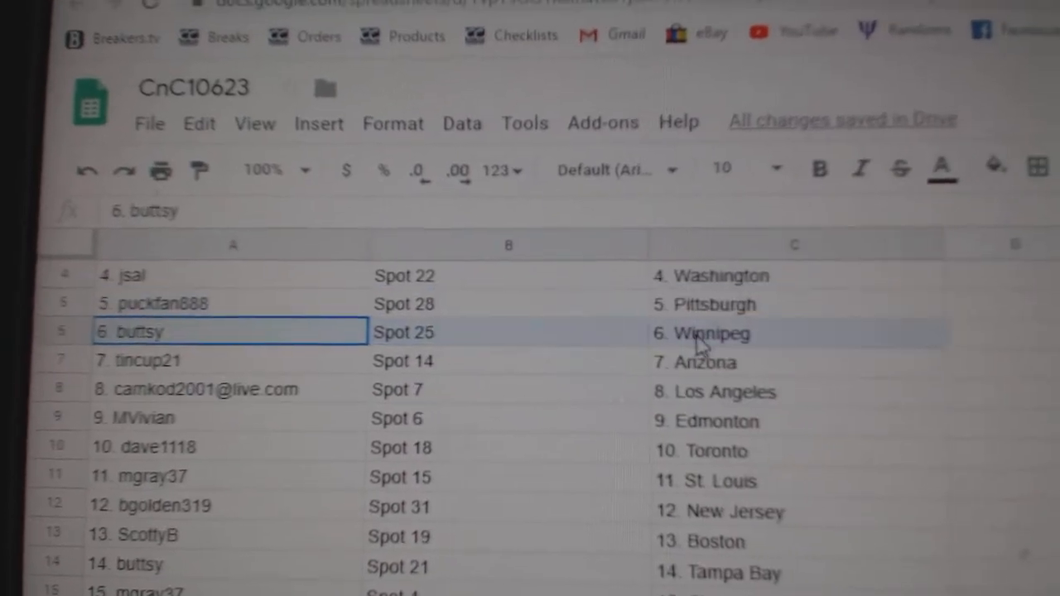
# Check participant rows' spots and teams, including 13 Boston and 27 Columbus, through row 31.
pyautogui.click(198, 389)
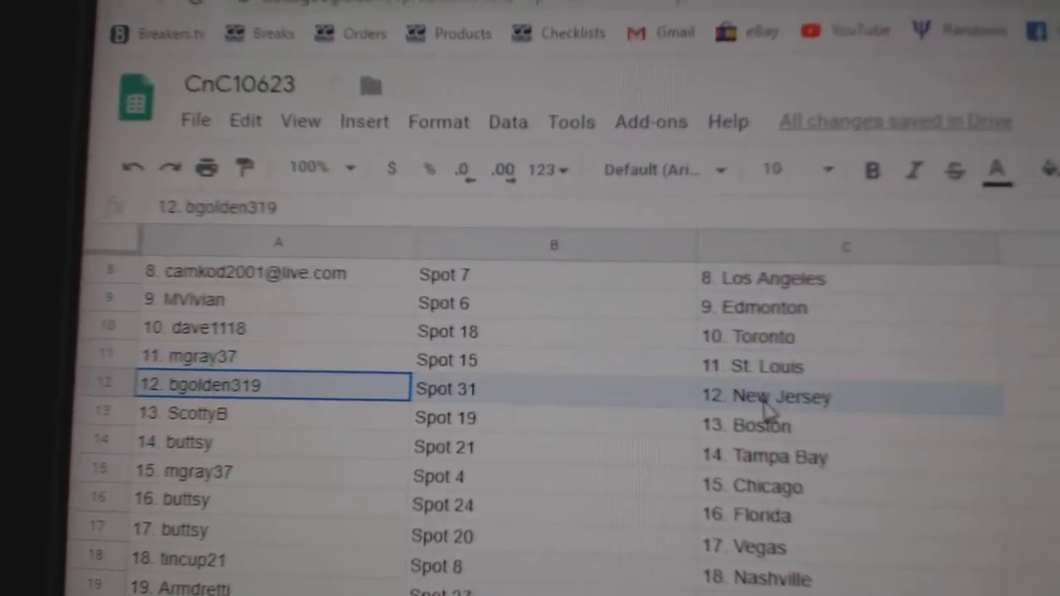
pyautogui.click(273, 413)
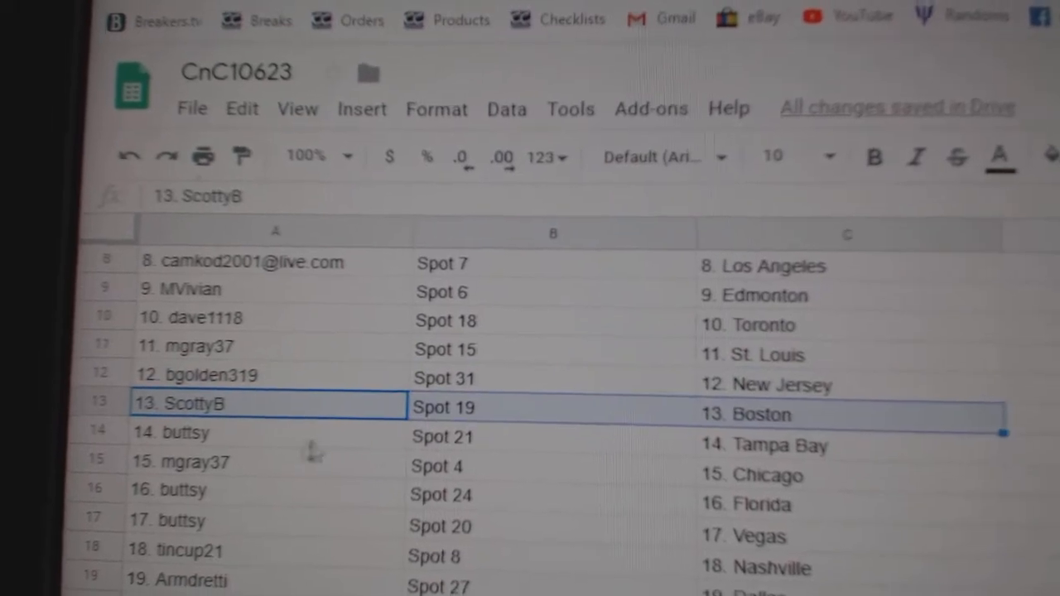
pyautogui.click(265, 430)
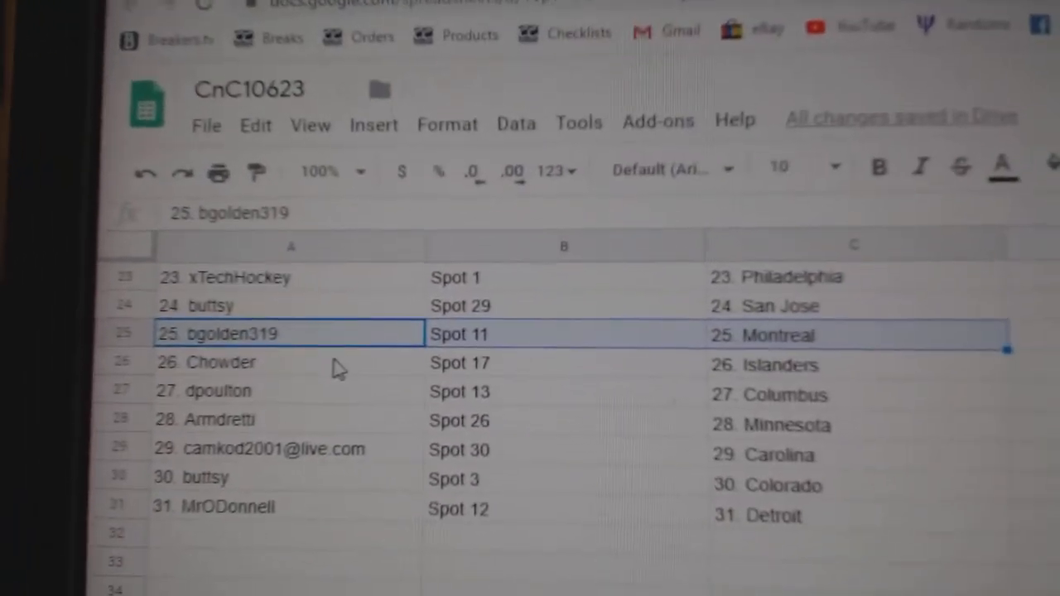
pyautogui.click(248, 381)
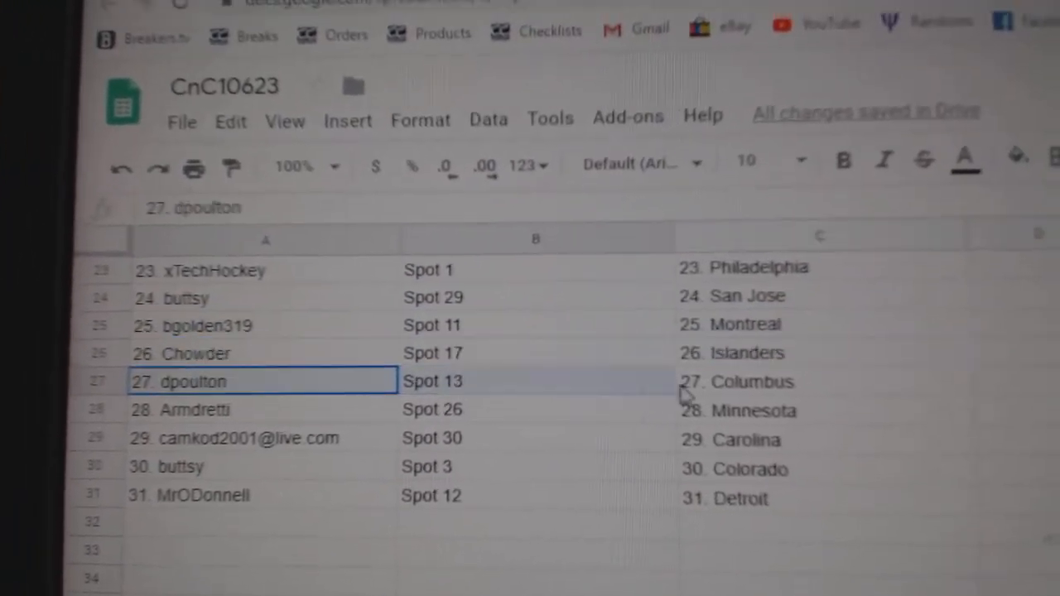
pyautogui.click(265, 410)
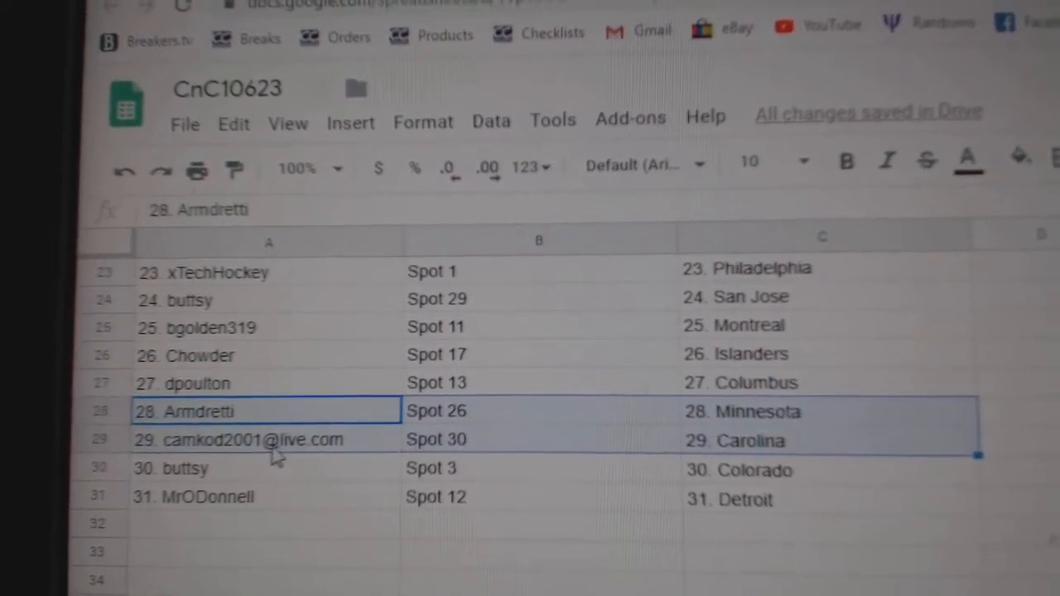